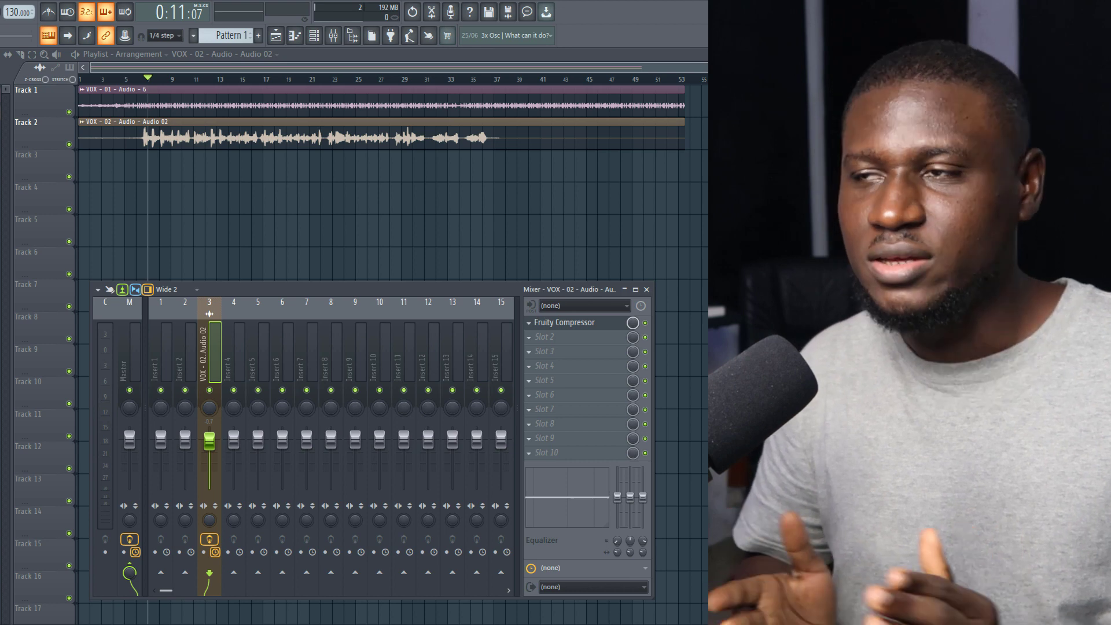
Open the VOX 02 insert's Fruity Compressor and pull its threshold down
click(564, 322)
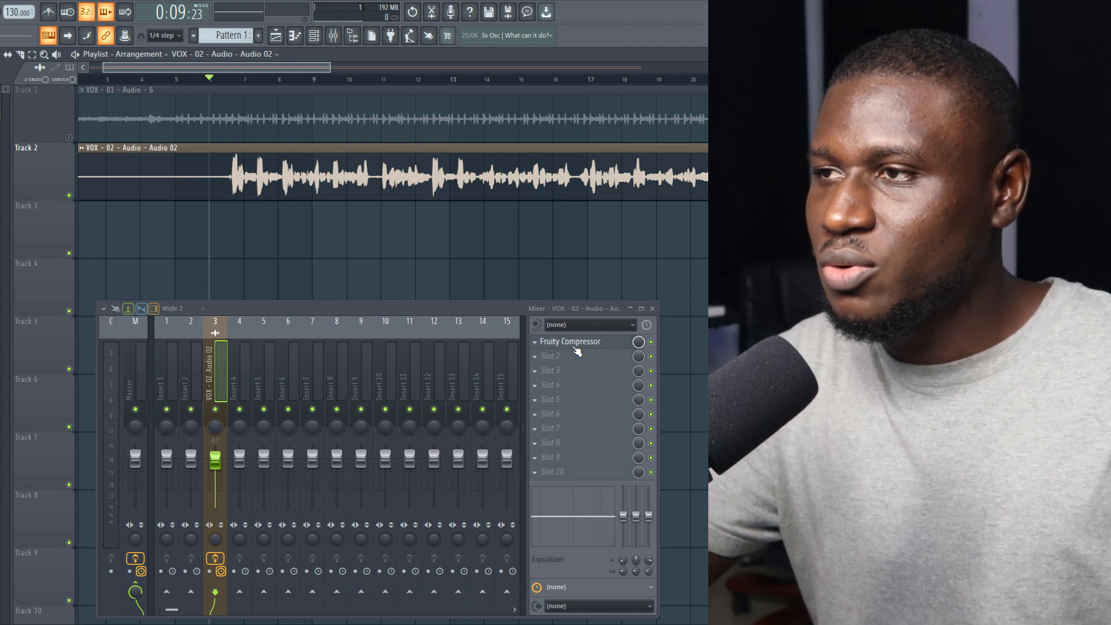
click(569, 341)
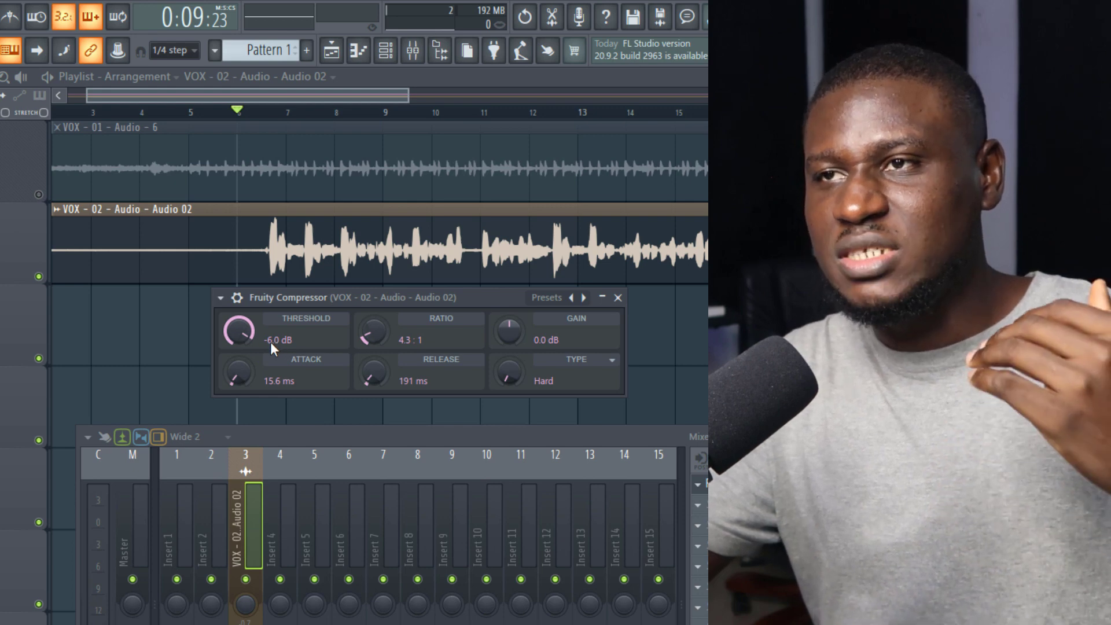
drag(237, 331, 237, 347)
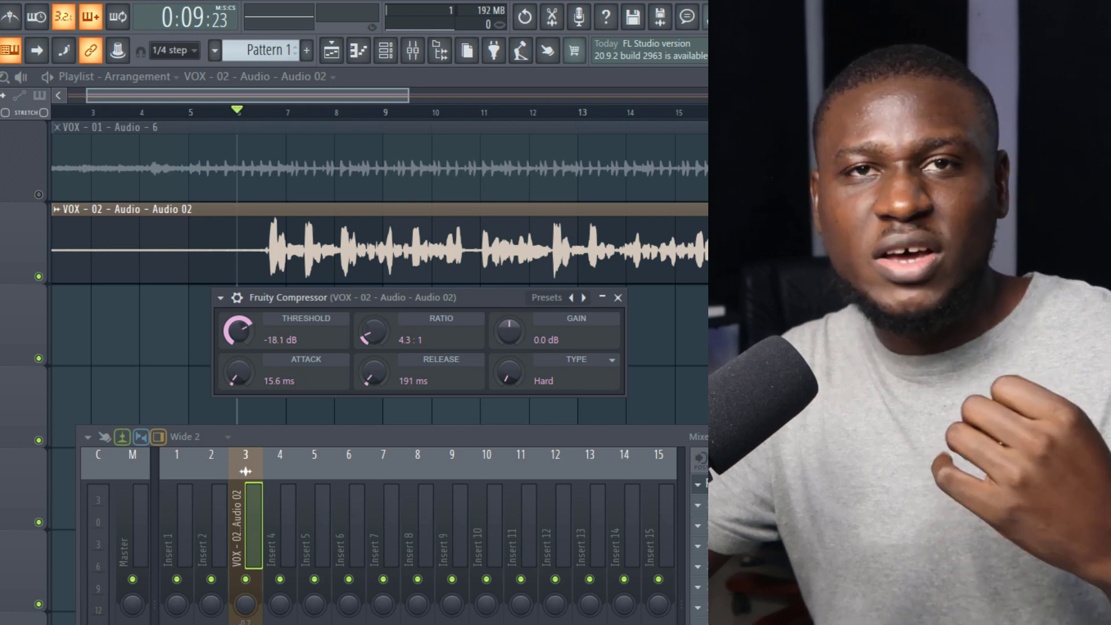
drag(237, 329, 237, 347)
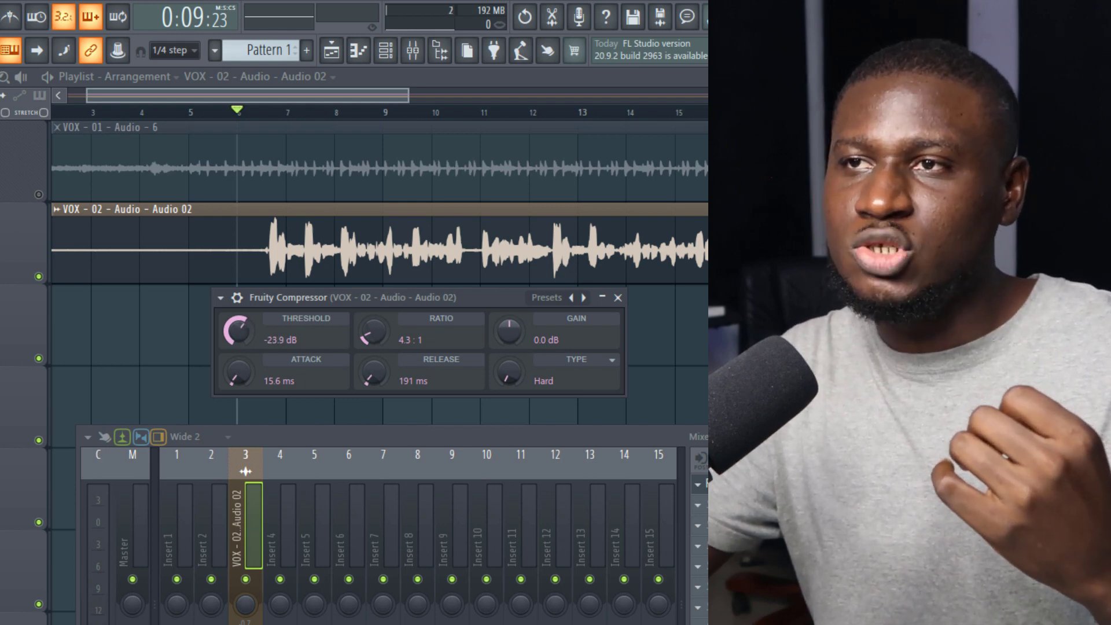
Sweep the threshold between about -6 dB and near minimum, settling at -16.3 dB
drag(237, 331, 241, 322)
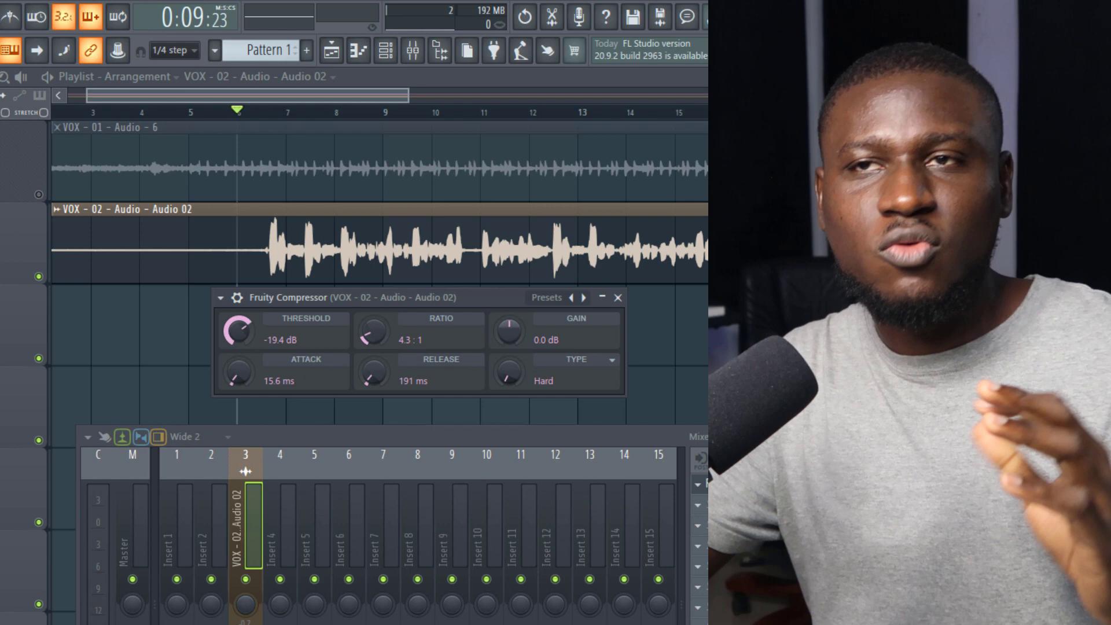
drag(236, 329, 237, 325)
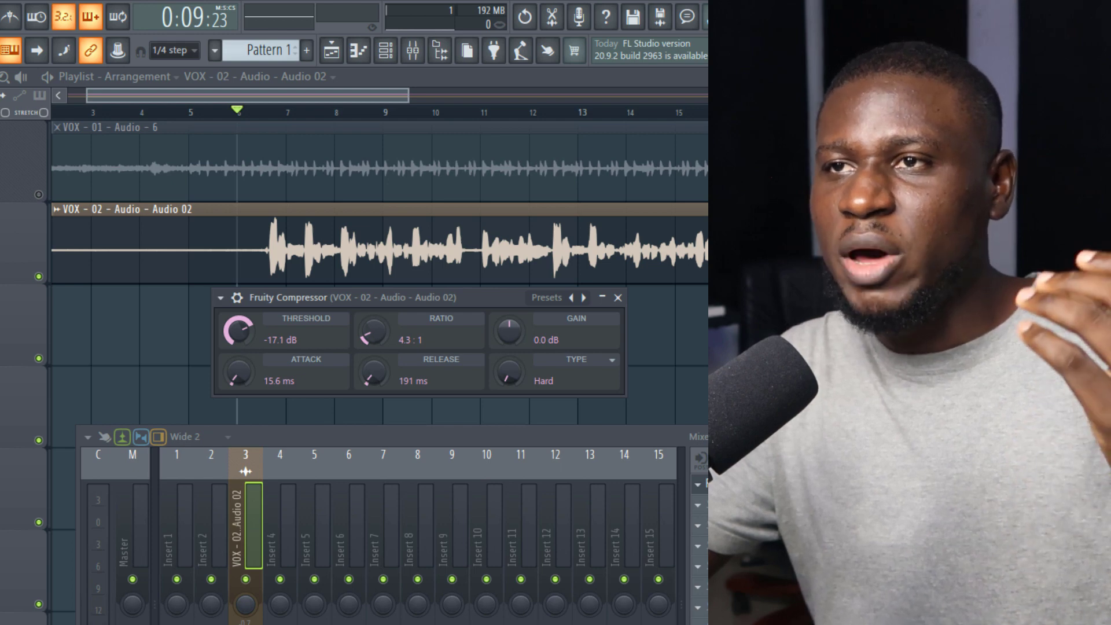
drag(236, 329, 236, 318)
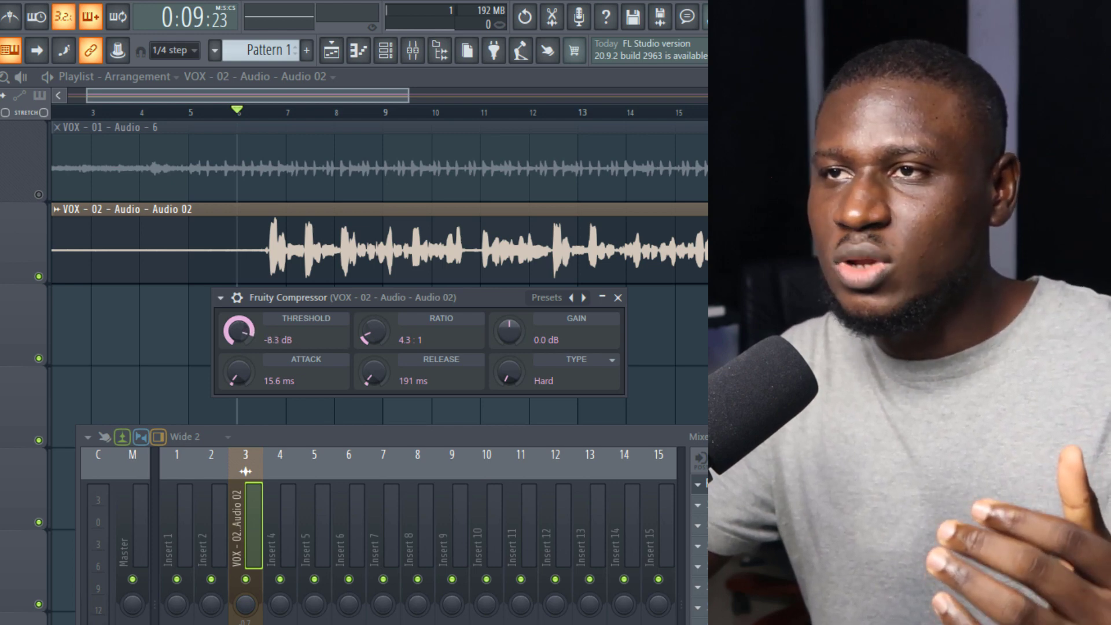
drag(238, 329, 238, 315)
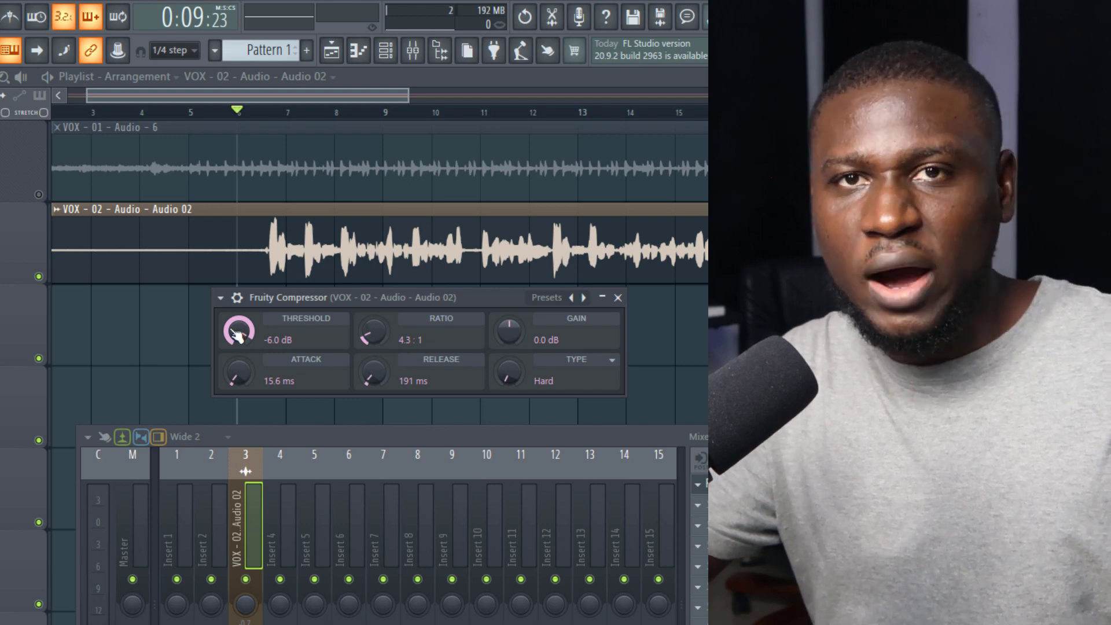
drag(237, 331, 237, 347)
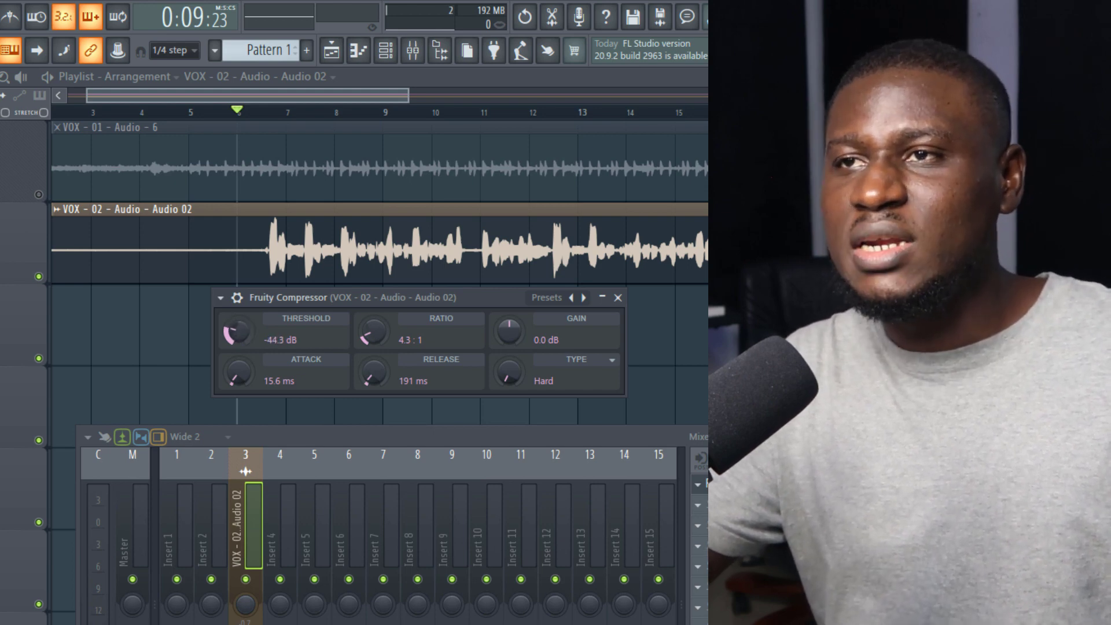
drag(236, 334, 236, 340)
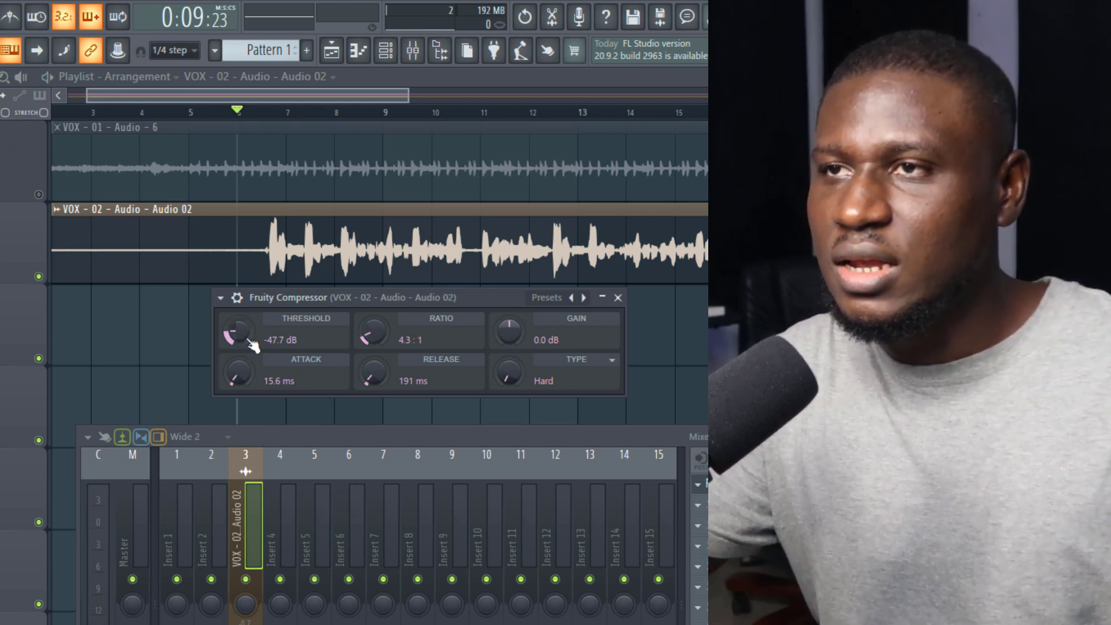
drag(237, 333, 244, 319)
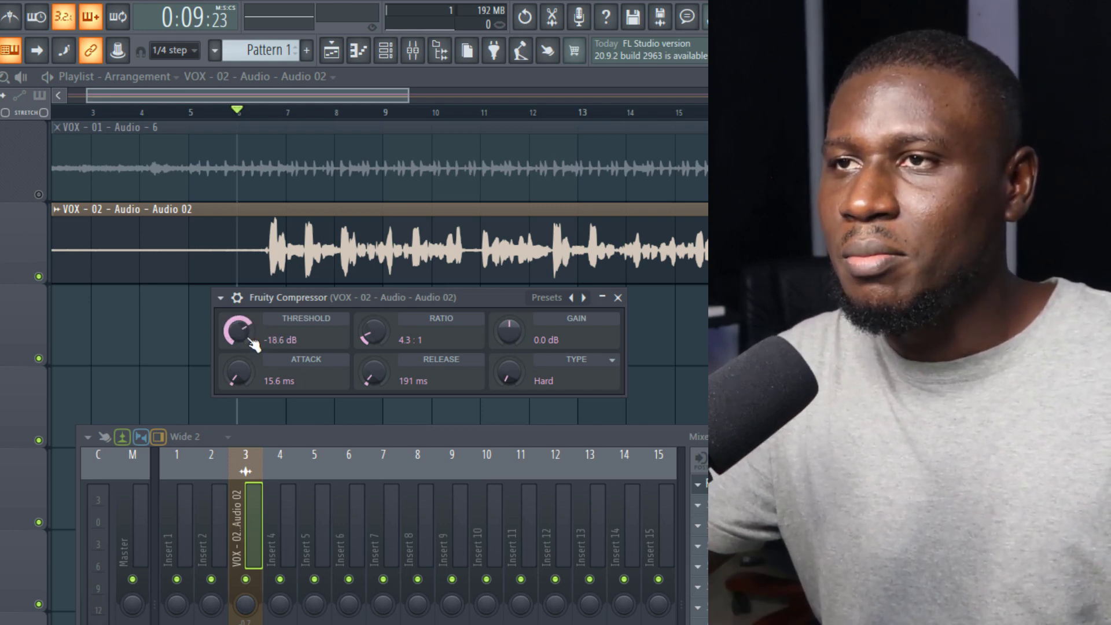
drag(239, 333, 245, 326)
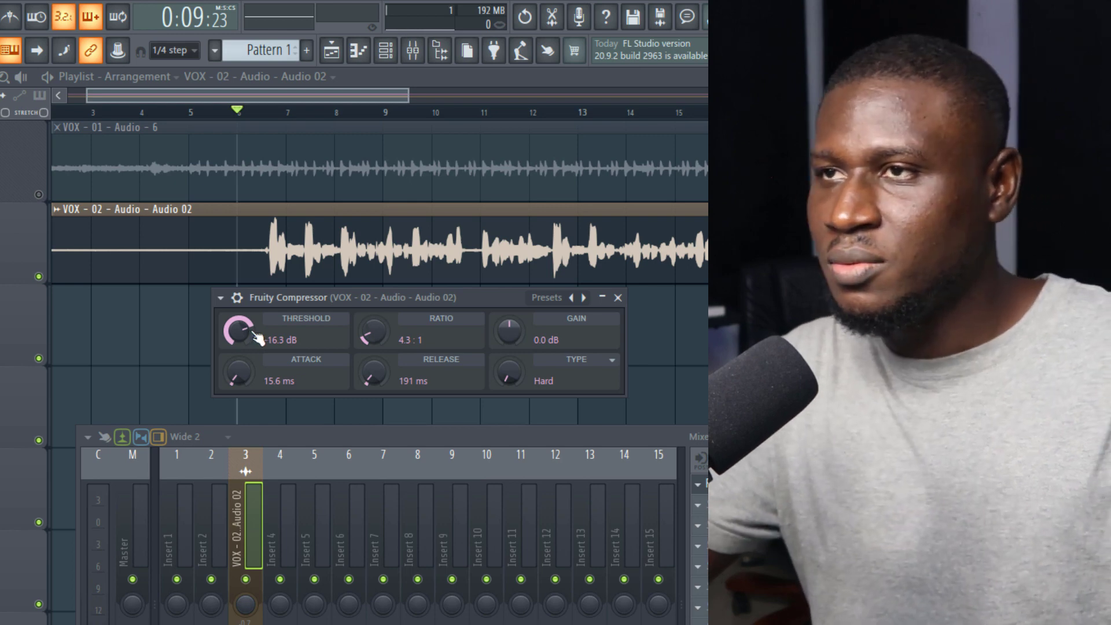
Sweep the compressor ratio through 1.7:1, 4.3:1, 5.0:1 and 6.9:1, ending at 4.0:1
drag(372, 331, 372, 347)
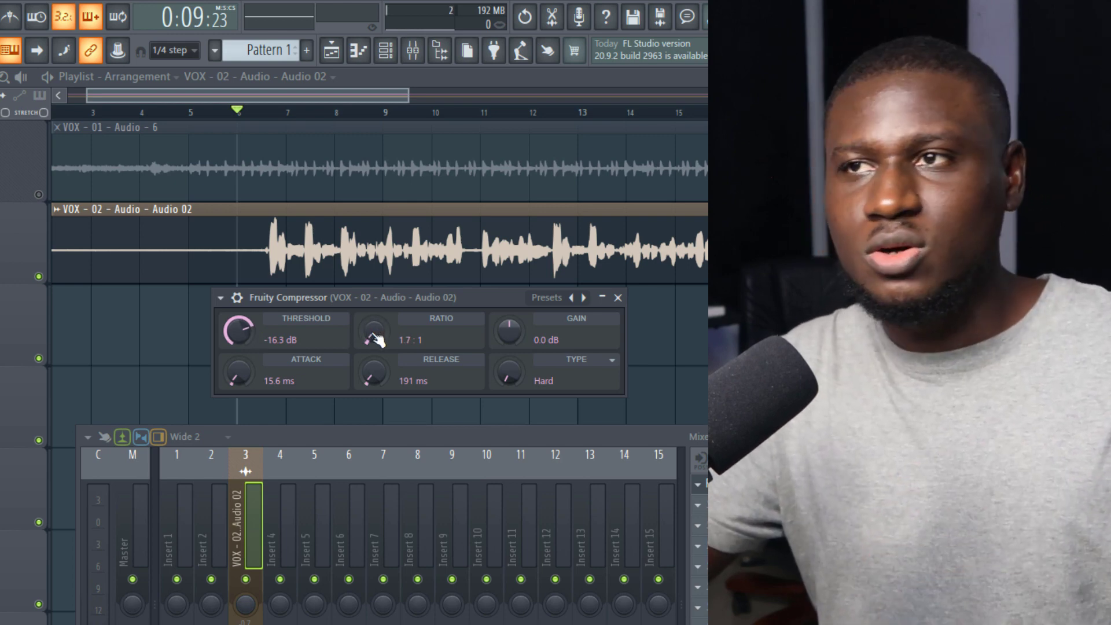
drag(373, 331, 373, 315)
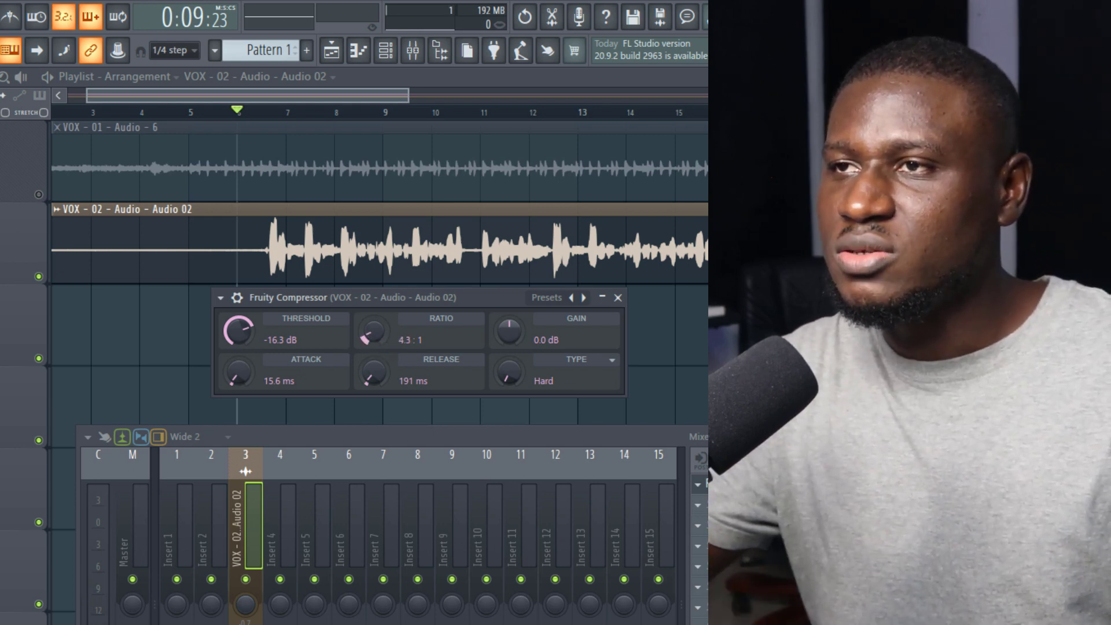
drag(372, 331, 379, 322)
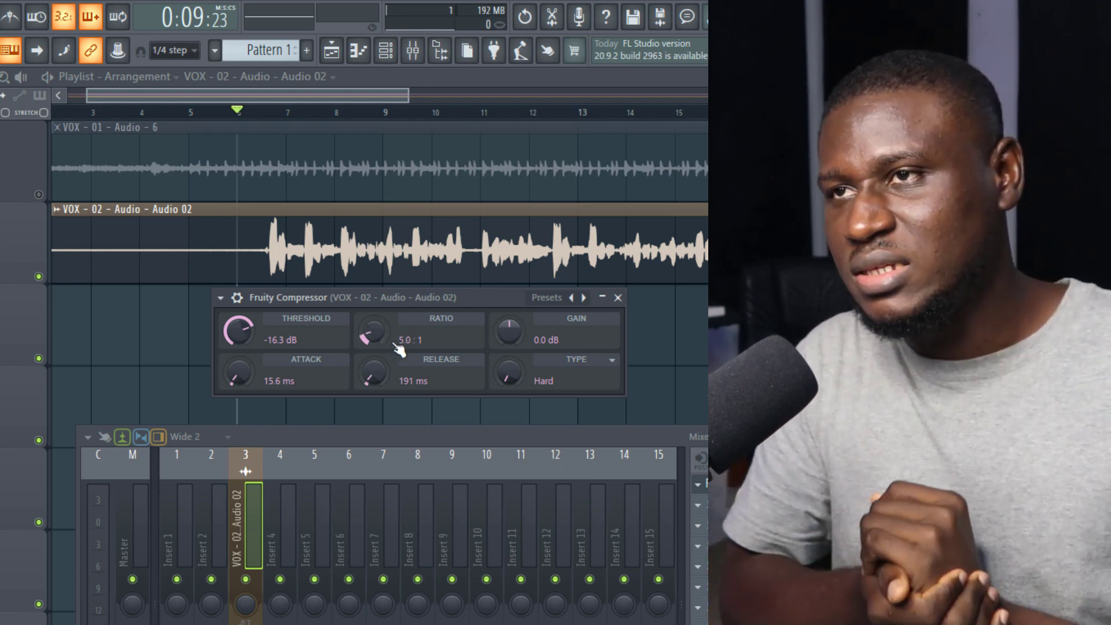
drag(371, 332, 372, 319)
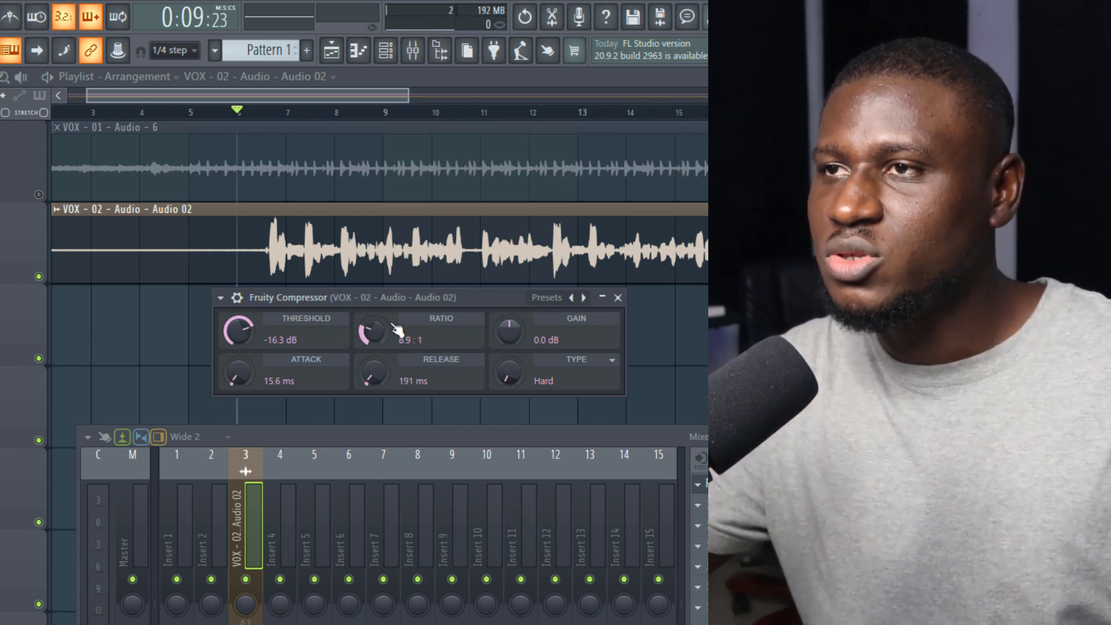
drag(372, 331, 368, 338)
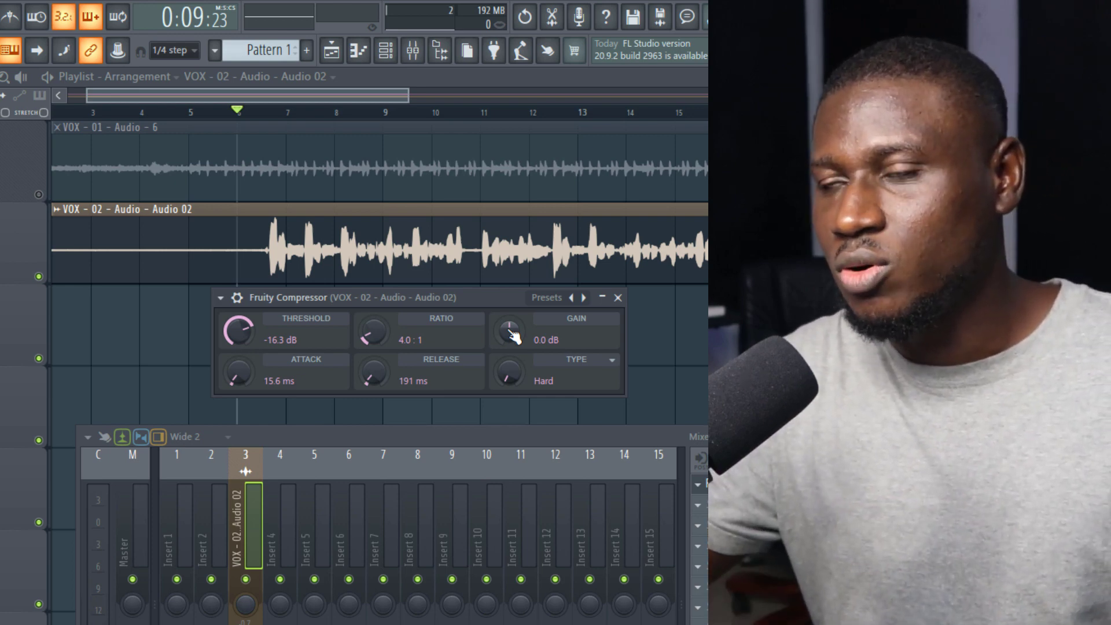
Boost and cut the compressor's makeup gain, then leave it at about 0.2 dB
drag(505, 334, 506, 322)
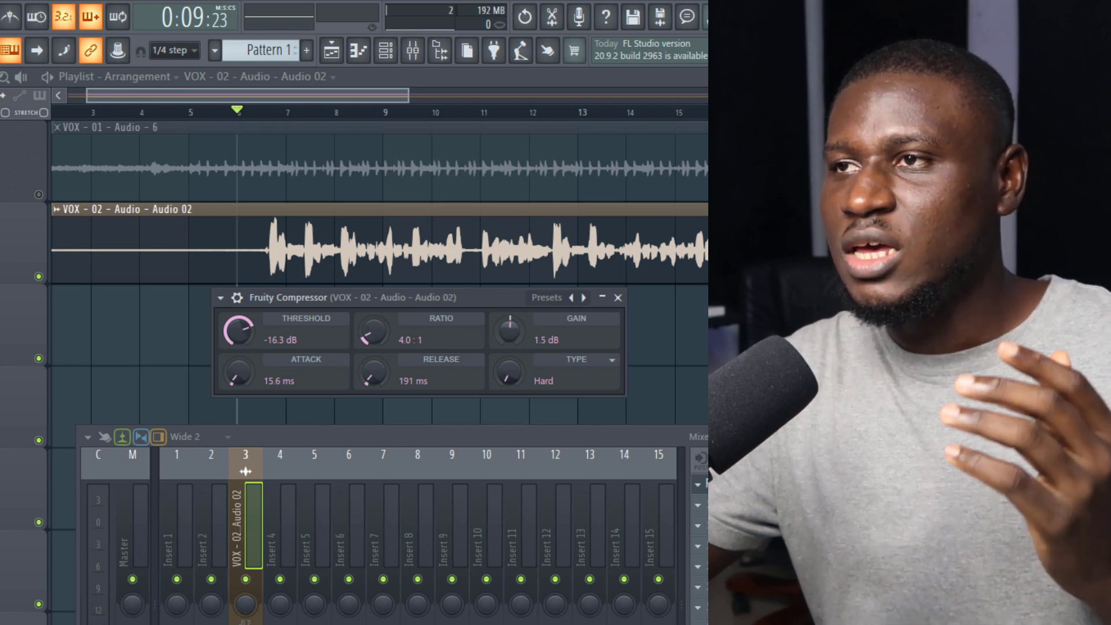
drag(505, 328, 506, 312)
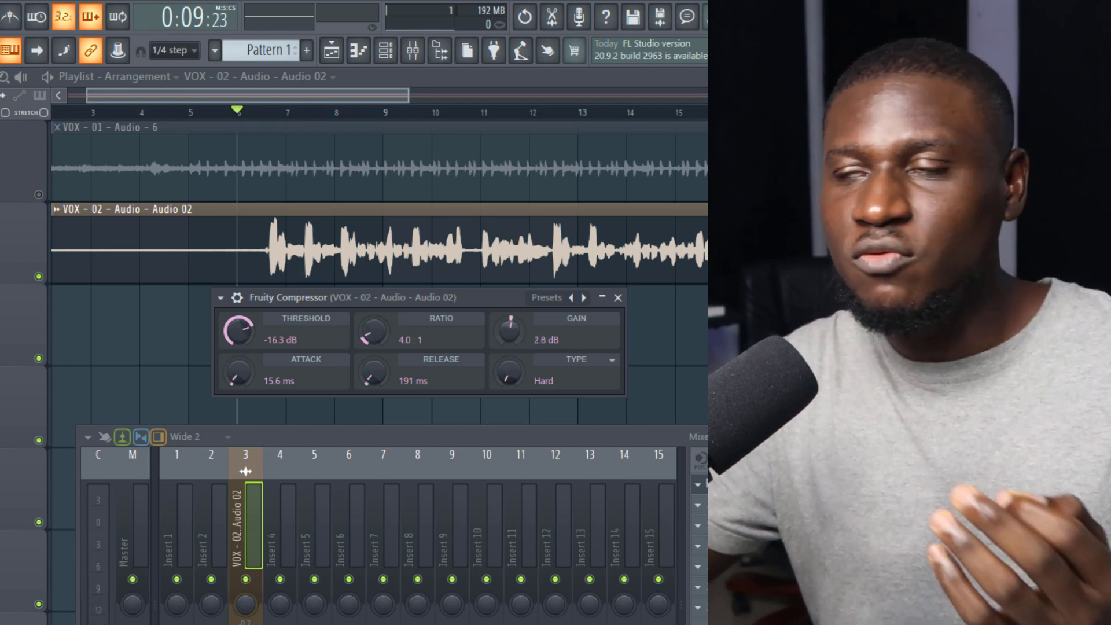
drag(506, 328, 507, 347)
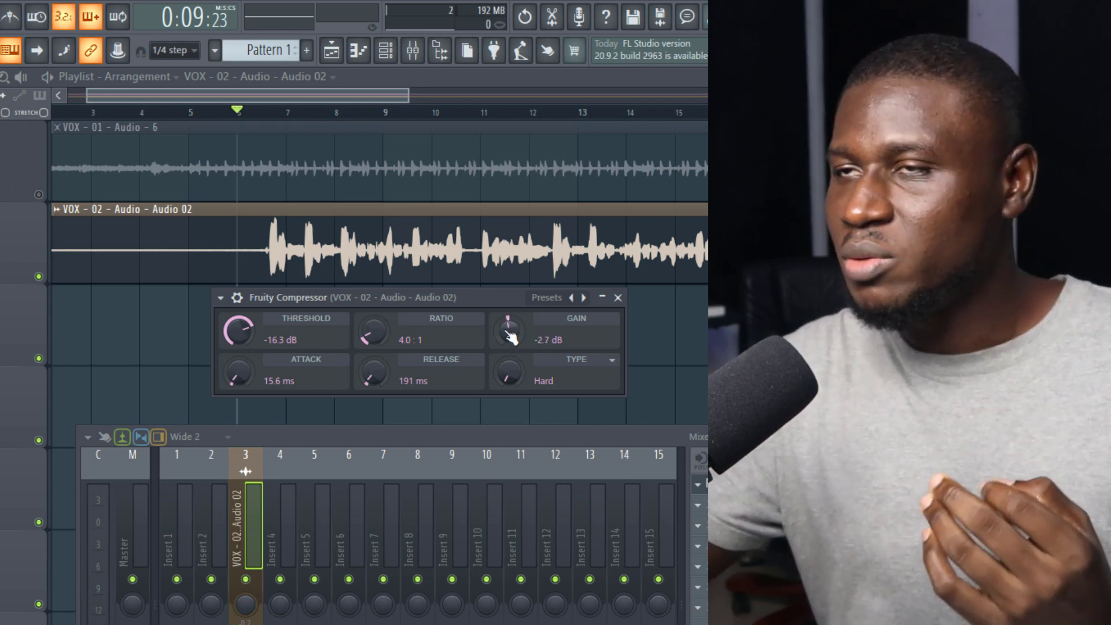
drag(508, 331, 508, 325)
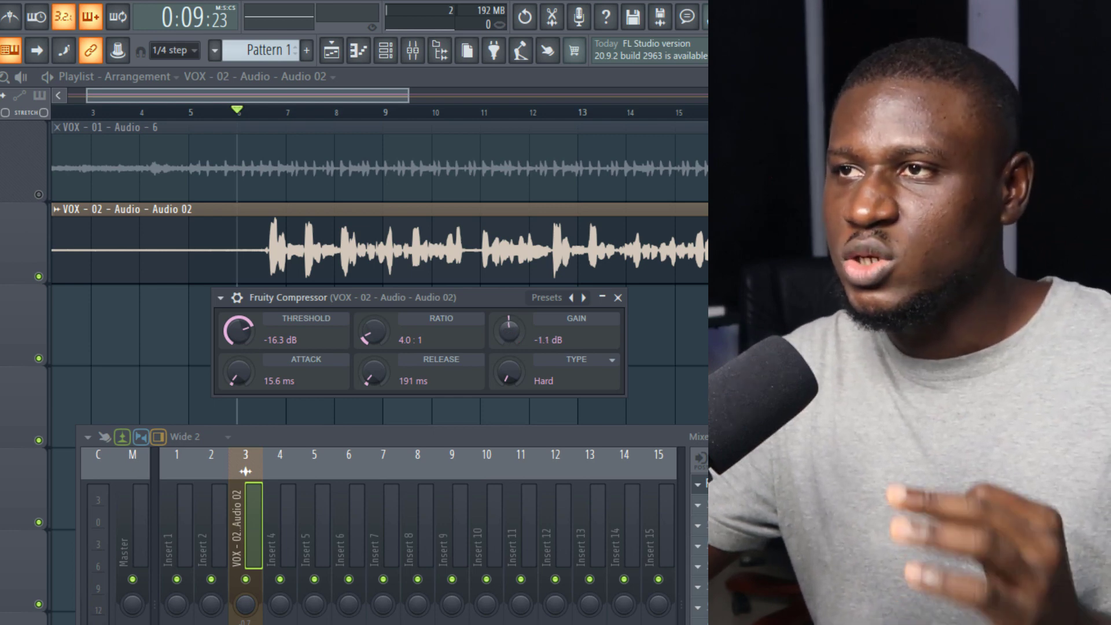
drag(507, 327, 507, 318)
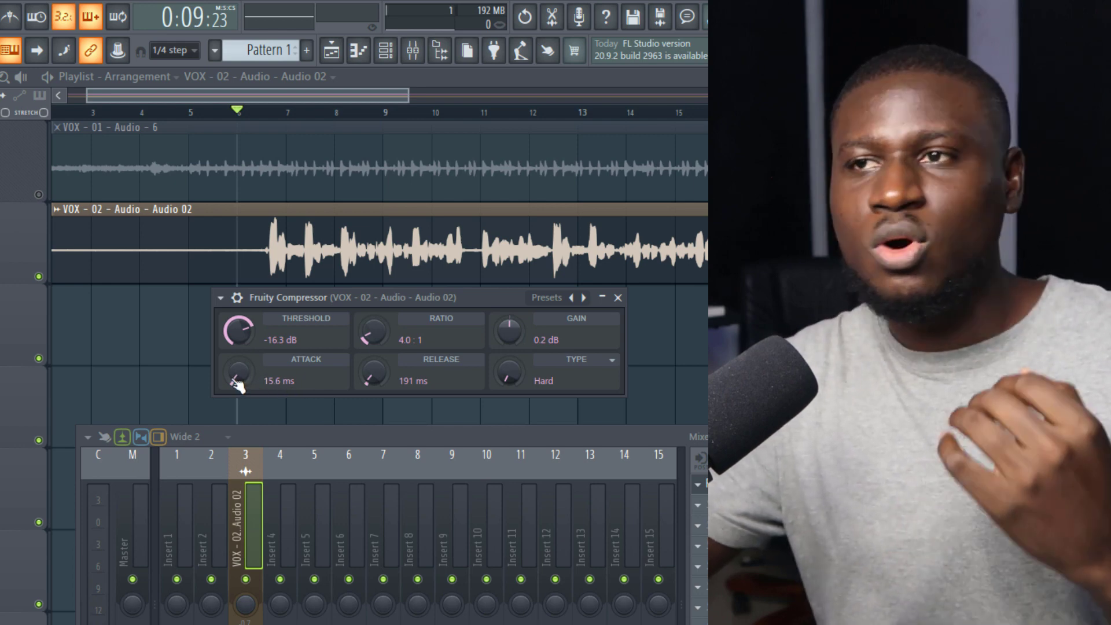
Lower the compressor attack from 15.6 ms to 9.9 ms
drag(236, 373, 236, 396)
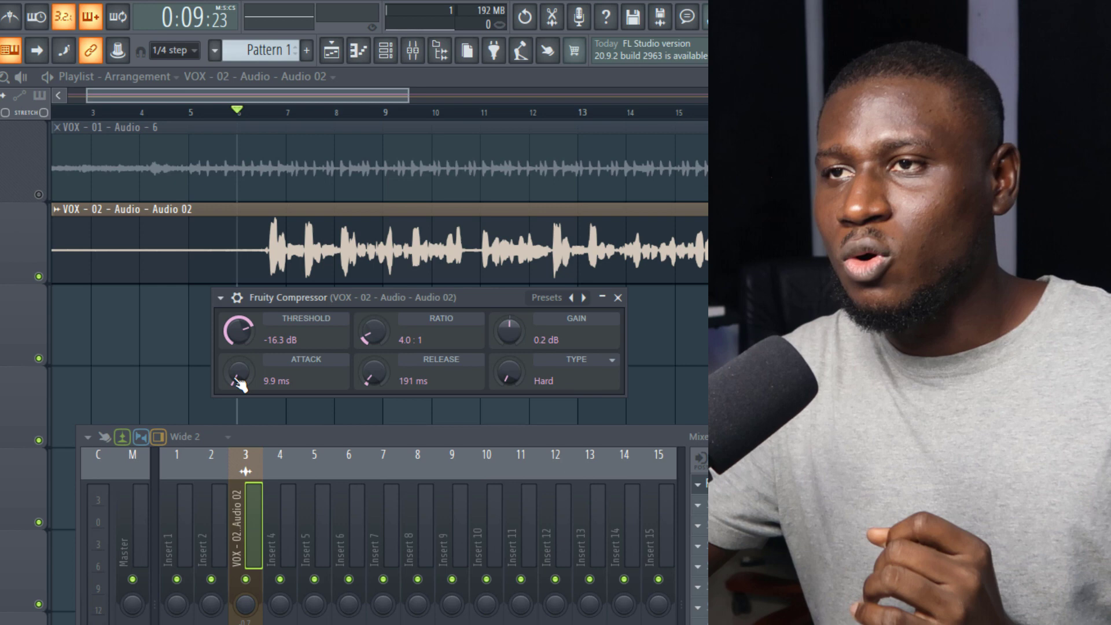
drag(237, 372, 236, 358)
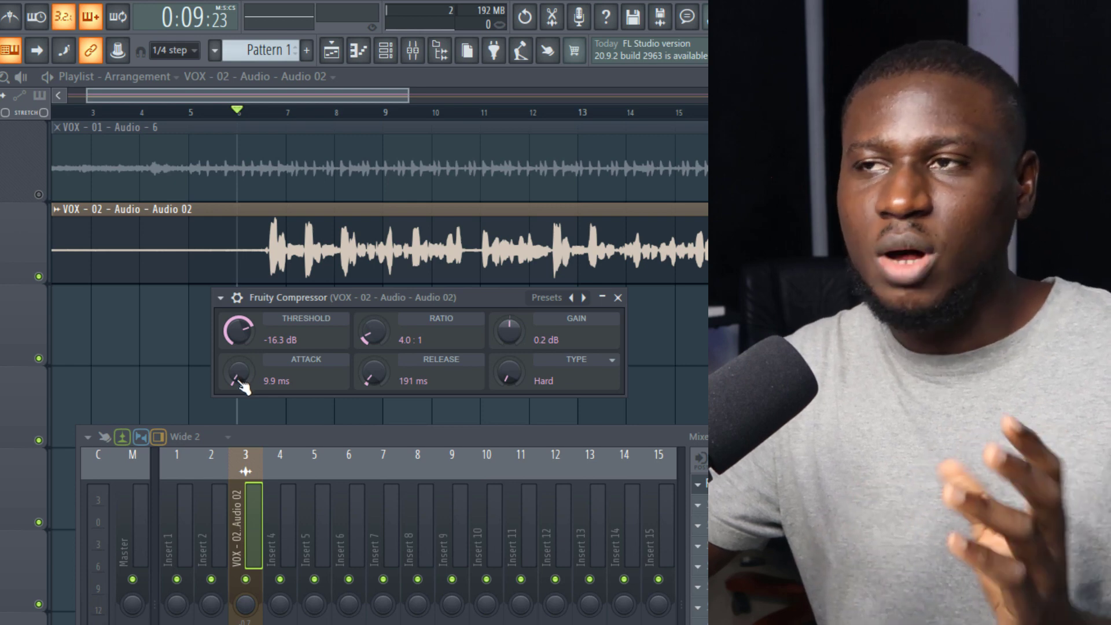
mouse_move(373, 385)
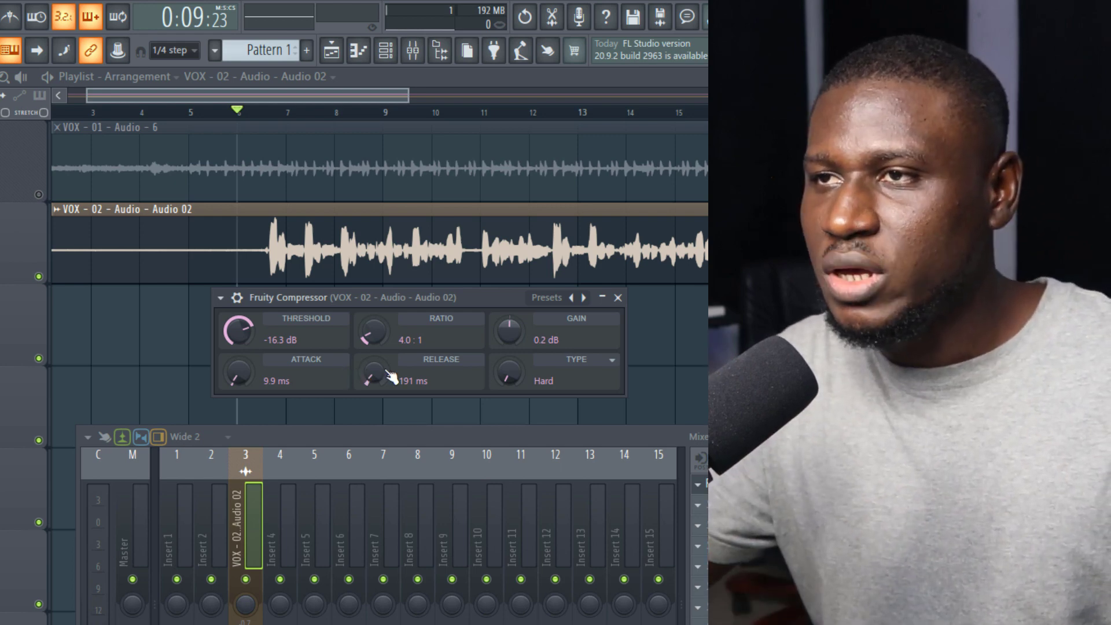
Compare release values between 145 and 268 ms, then fix the release at 200 ms
drag(372, 372, 375, 357)
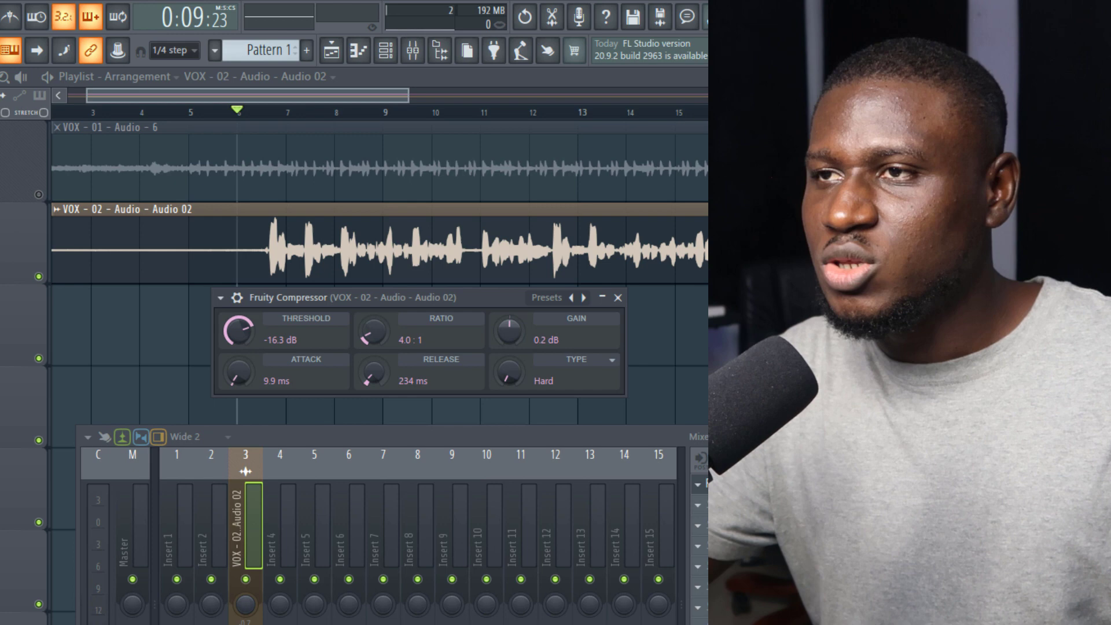
drag(371, 372, 371, 386)
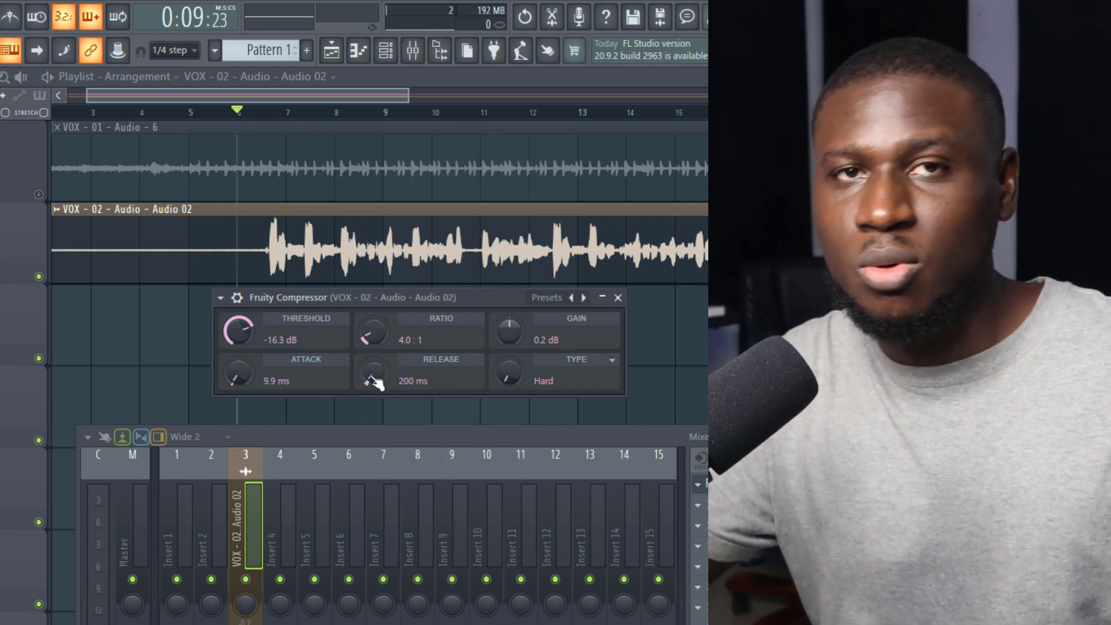
drag(371, 372, 371, 386)
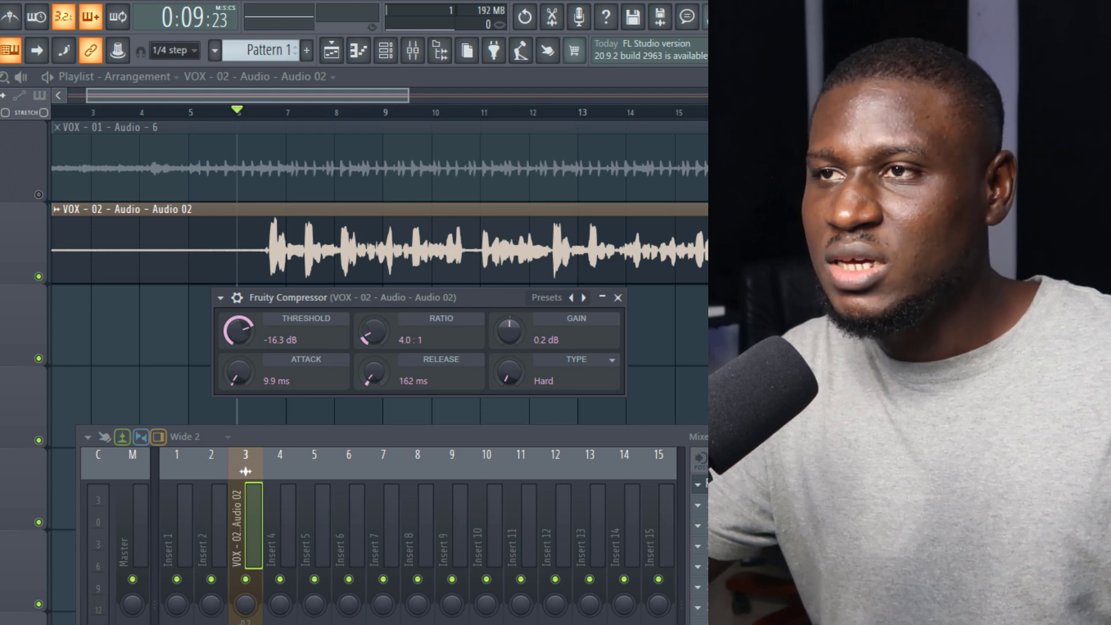
drag(371, 370, 372, 383)
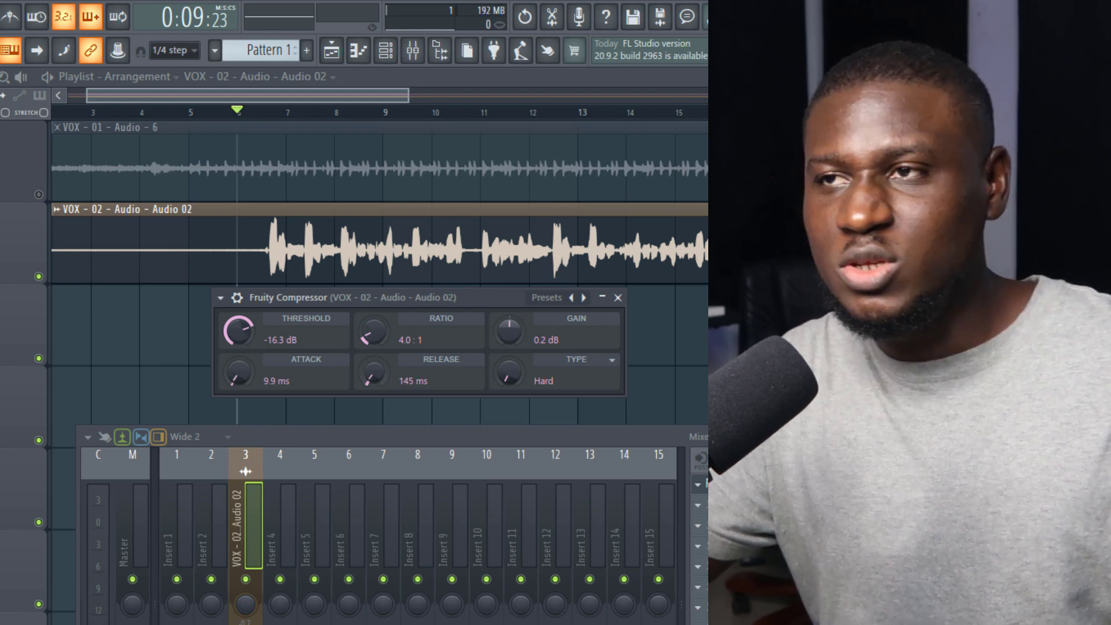
drag(372, 369, 372, 347)
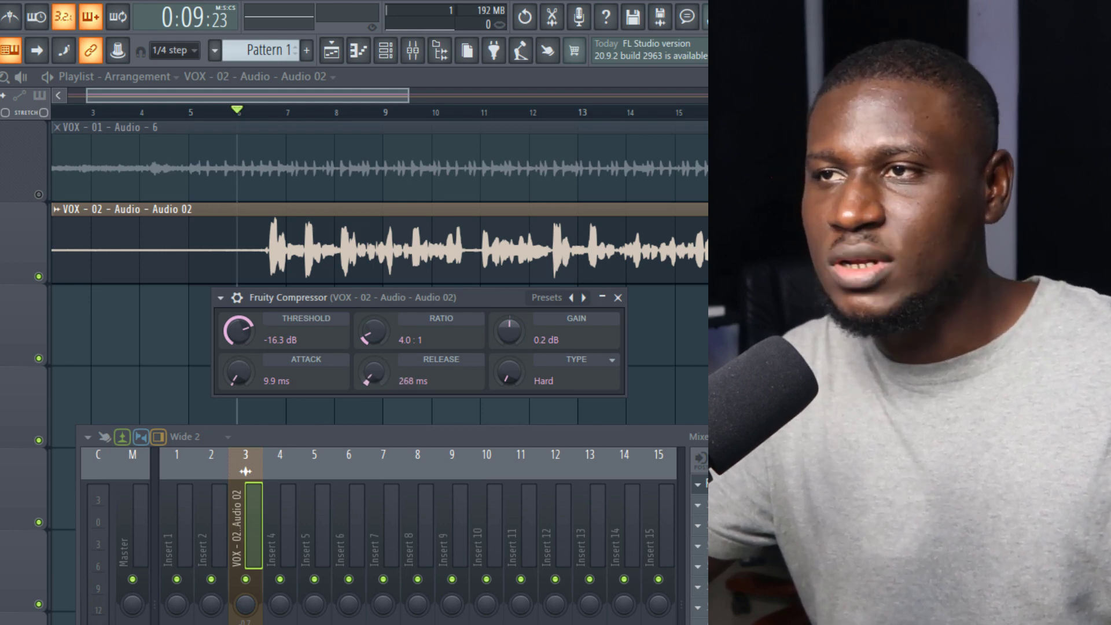
right_click(373, 373)
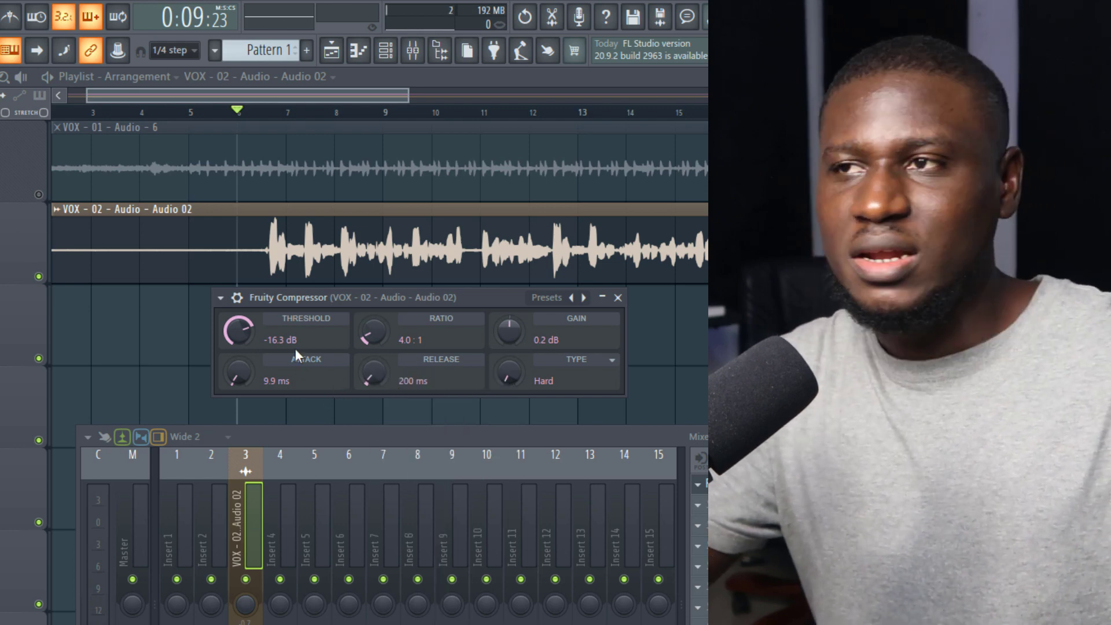
mouse_move(278, 322)
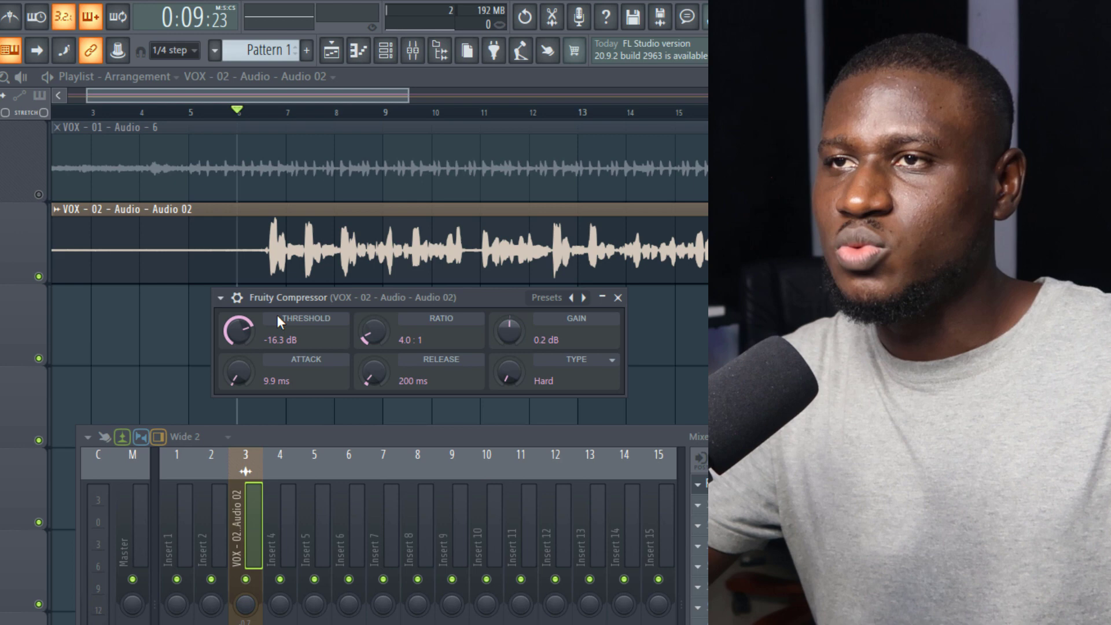